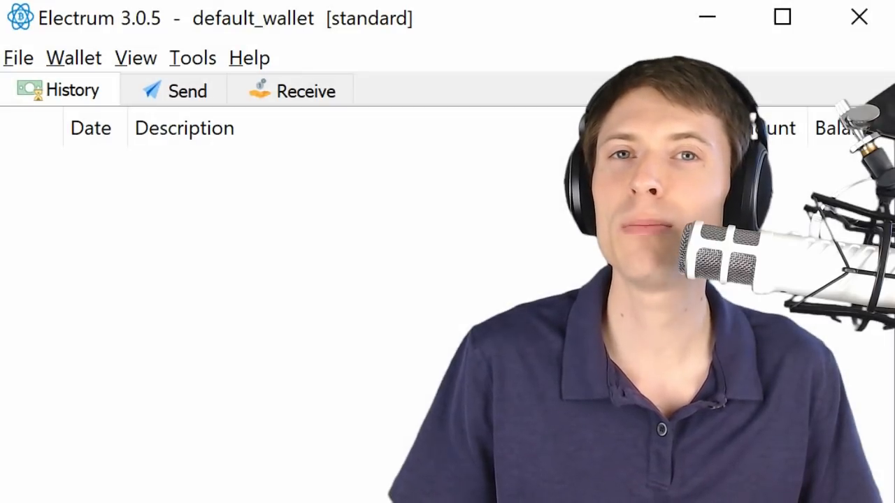
Enable Show Addresses and switch to the wallet's Addresses list.
{"action": "left_click", "coordinate": [136, 57]}
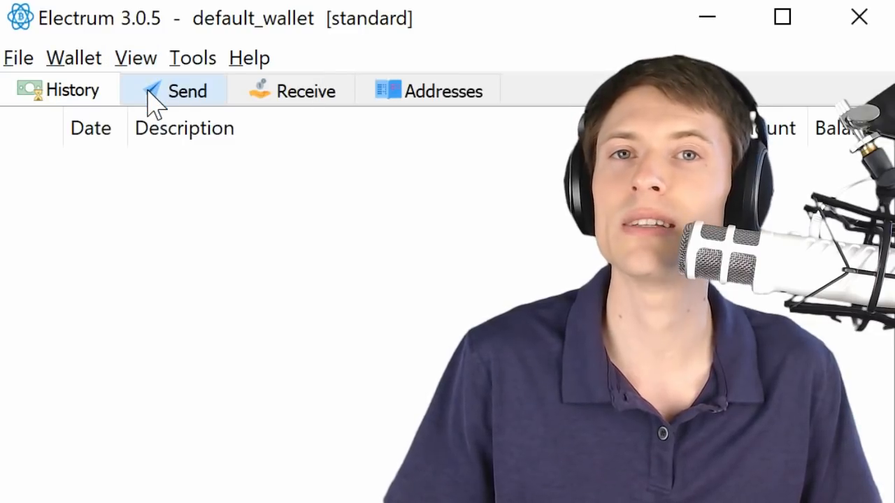
{"action": "left_click", "coordinate": [428, 90]}
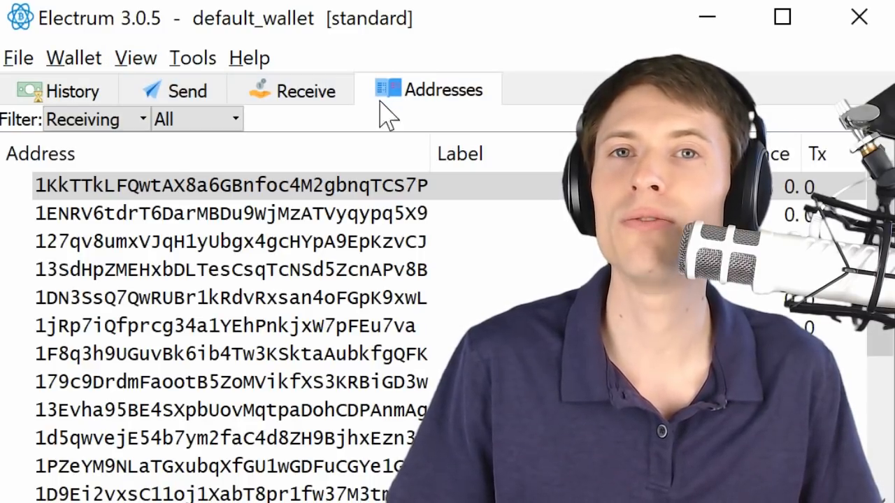
Filter the address list to Change, then back to Receiving addresses.
{"action": "left_click", "coordinate": [95, 119]}
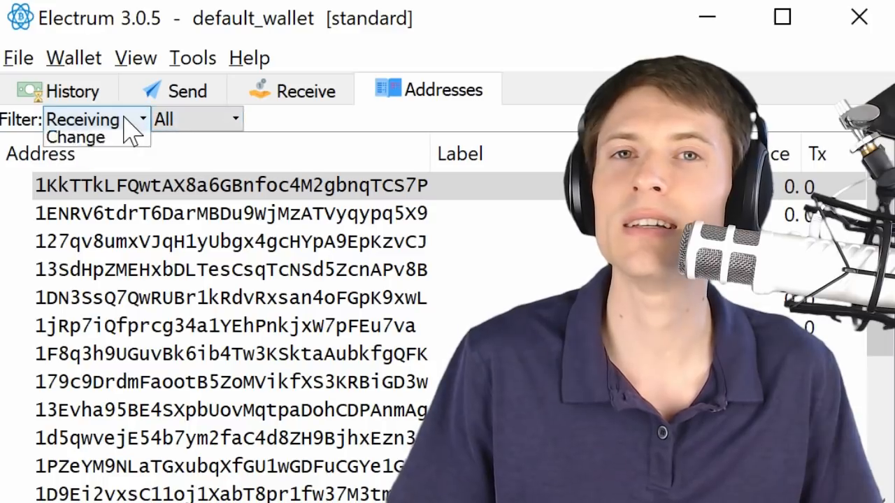
{"action": "mouse_move", "coordinate": [81, 143]}
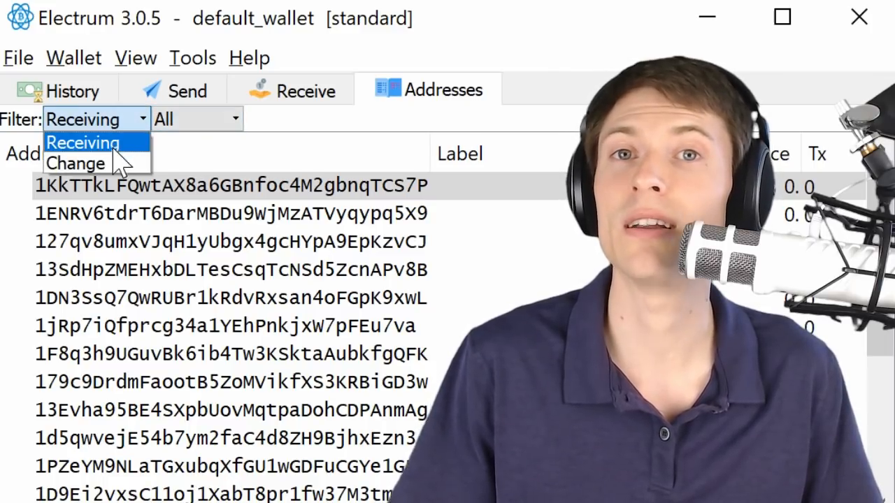
{"action": "left_click", "coordinate": [76, 164]}
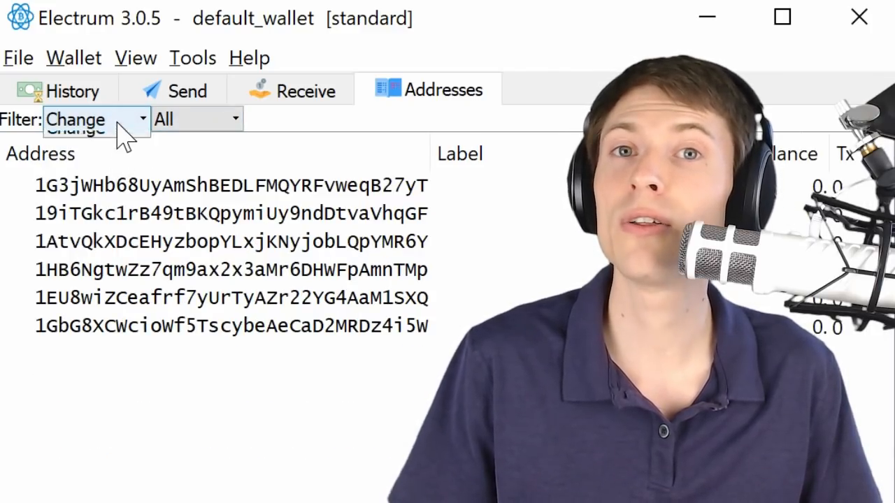
{"action": "left_click", "coordinate": [95, 119]}
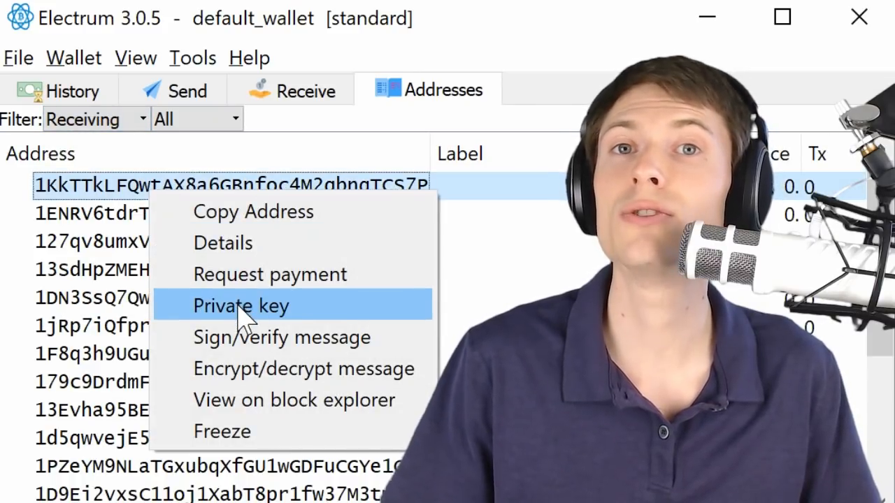
Reveal the first receiving address's private key after entering the wallet password.
{"action": "left_click", "coordinate": [240, 305]}
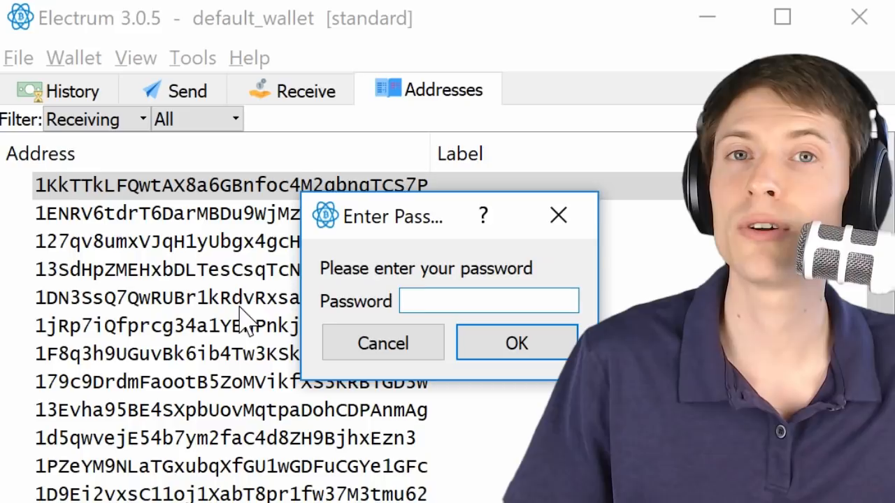
{"action": "type", "text": "•"}
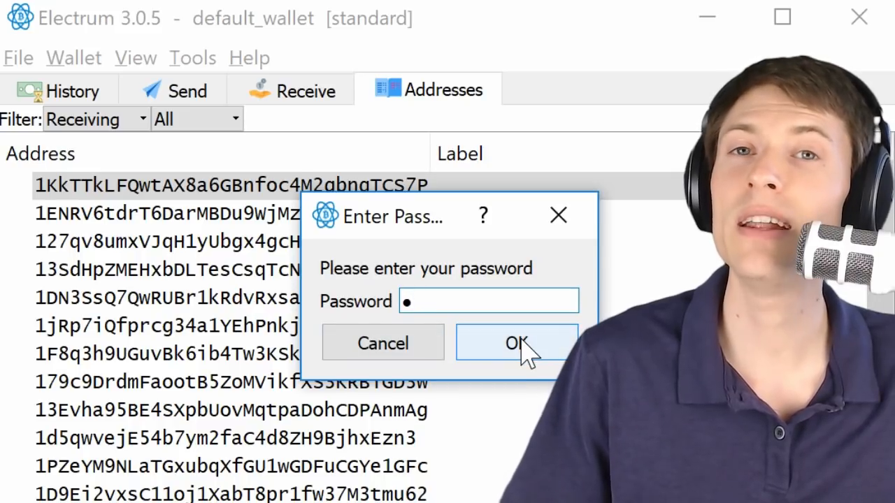
{"action": "left_click", "coordinate": [516, 343]}
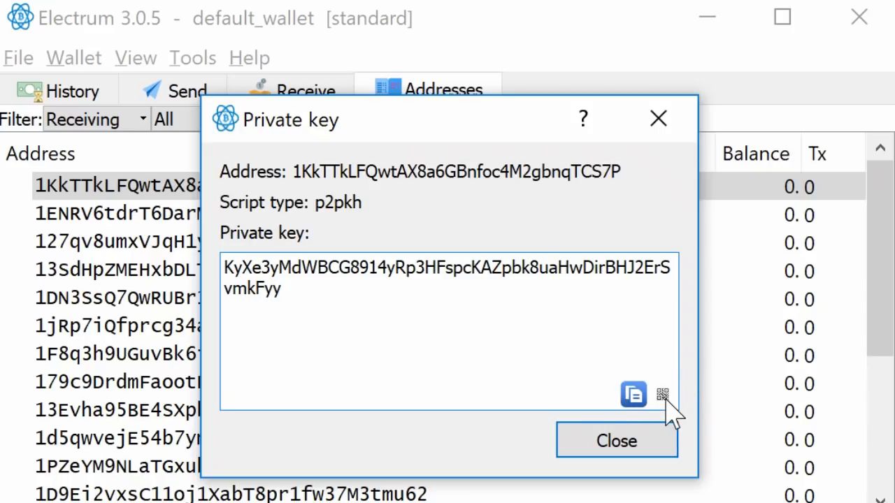
Show the revealed private key as a scannable QR code.
{"action": "left_click", "coordinate": [661, 394]}
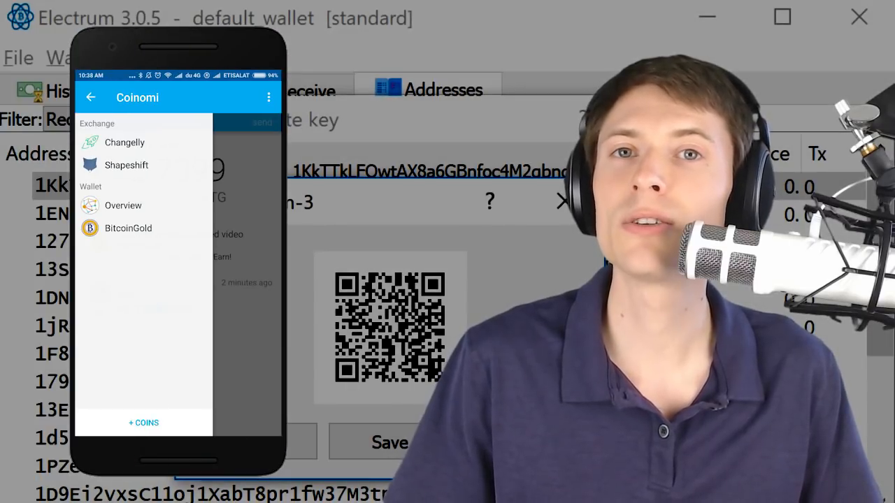
Open the BitcoinGold wallet in Coinomi and start sweeping a paper wallet.
{"action": "left_click", "coordinate": [143, 423]}
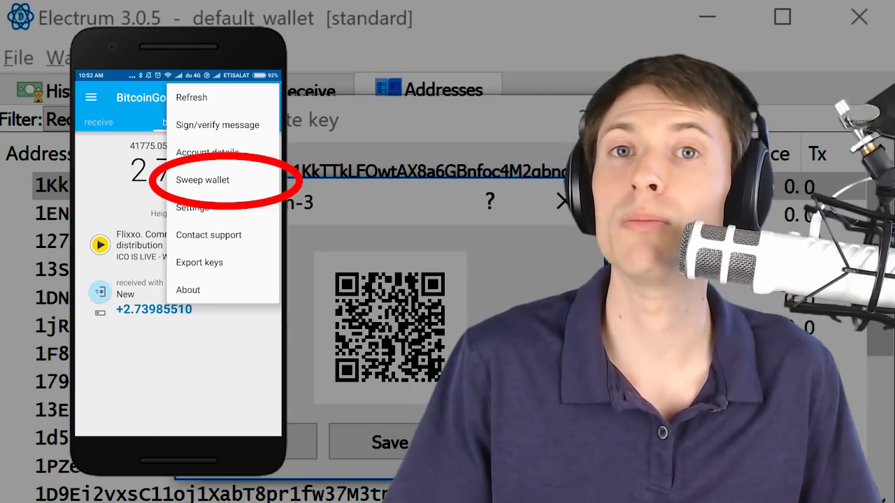
{"action": "left_click", "coordinate": [201, 179]}
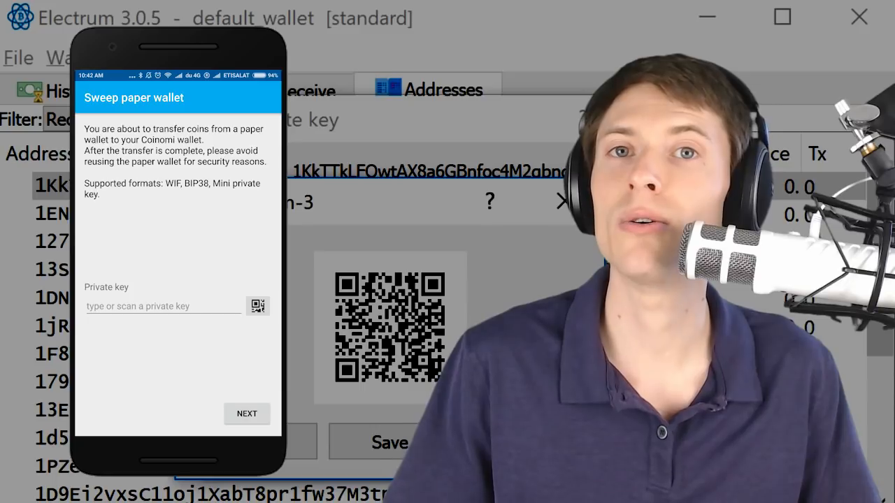